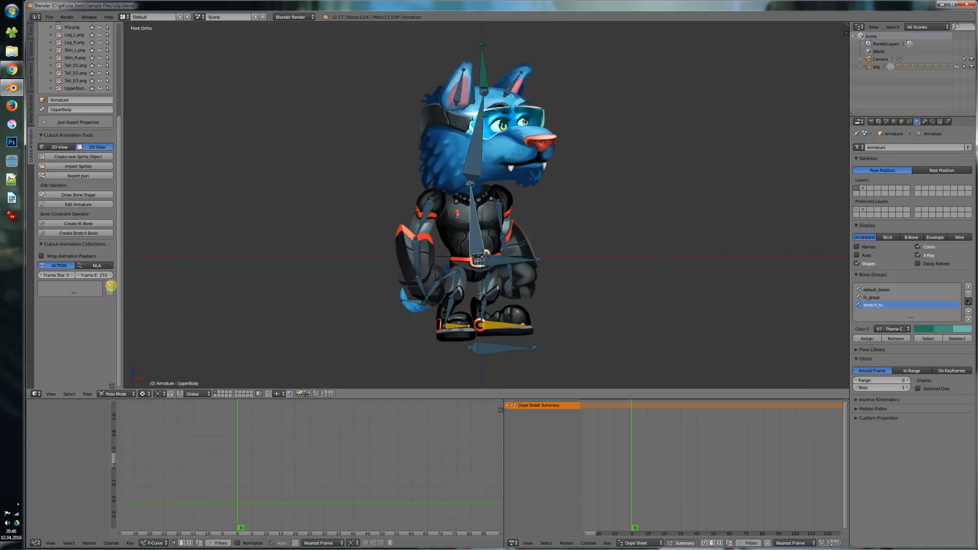
Step: Refresh the Cutout Animation action list to show NO ACTION, Restpose and Run, and pick an entry
left_click(110, 286)
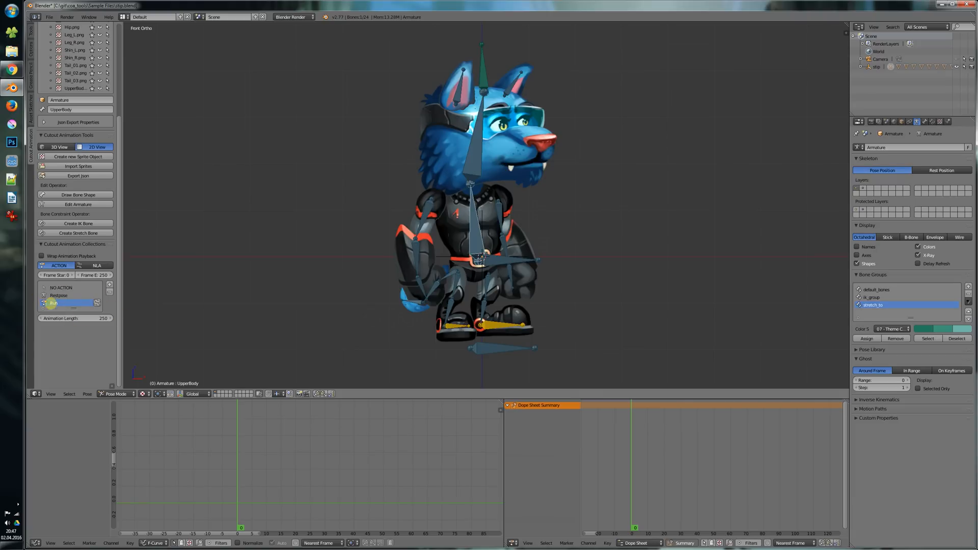
left_click(68, 303)
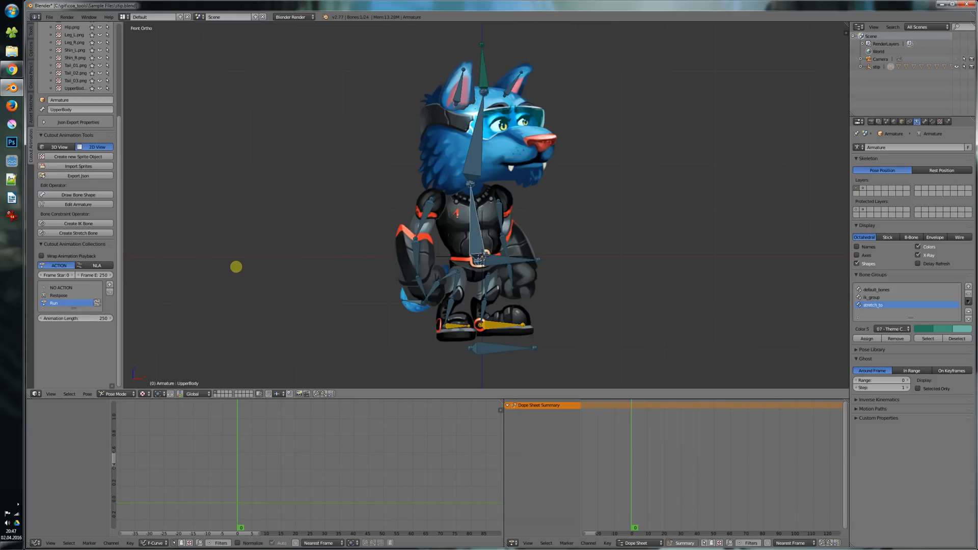
Step: Activate the 59-frame Idle action, switch to Object Mode and select the Forearm_R.png sprite
left_click(57, 303)
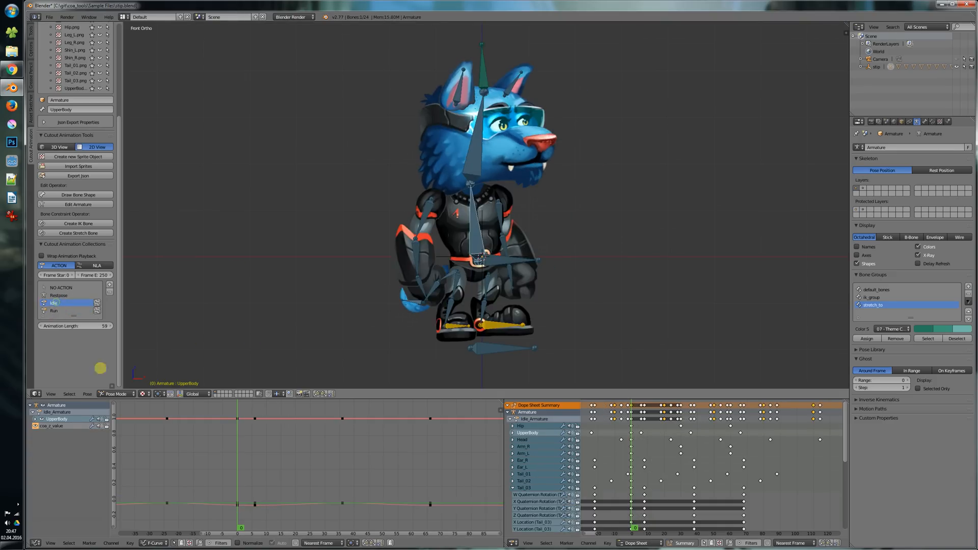
left_click(36, 146)
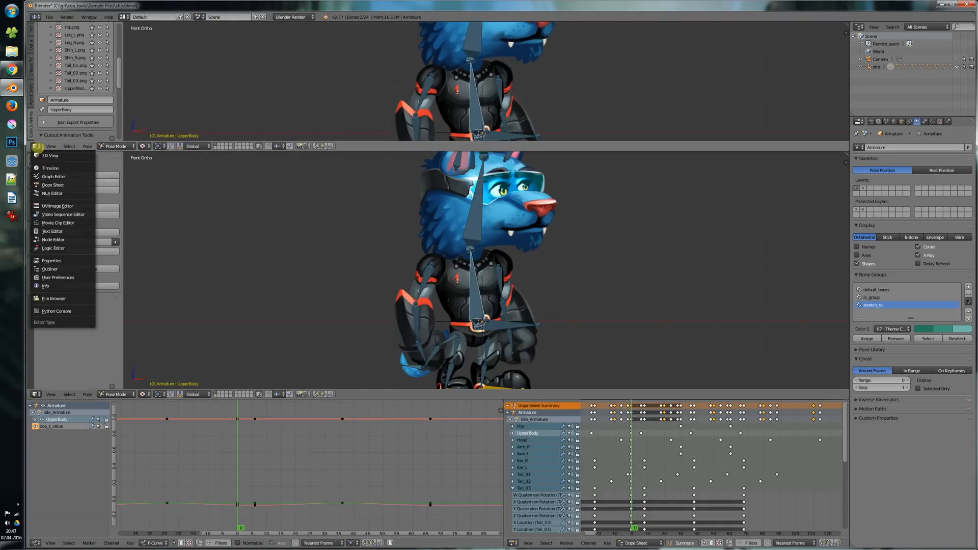
left_click(52, 184)
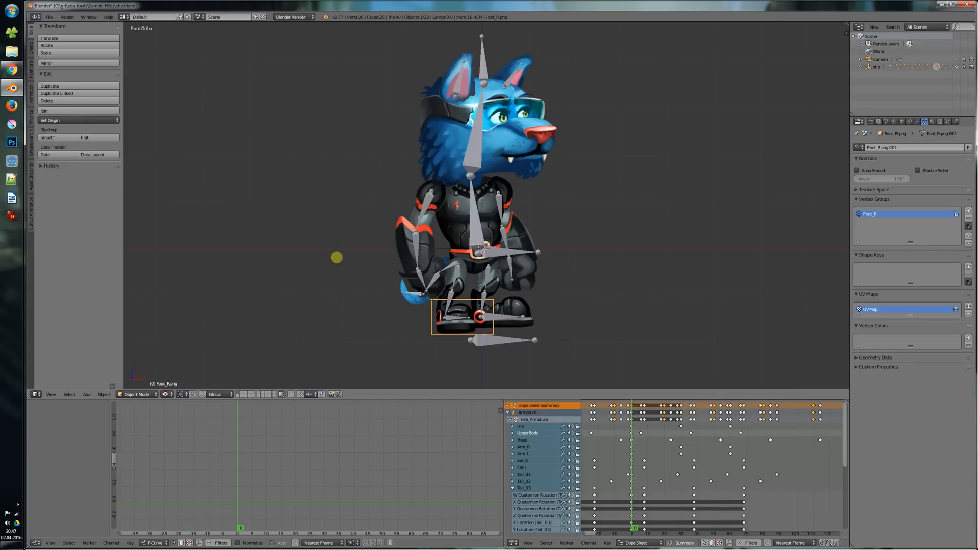
left_click(412, 256)
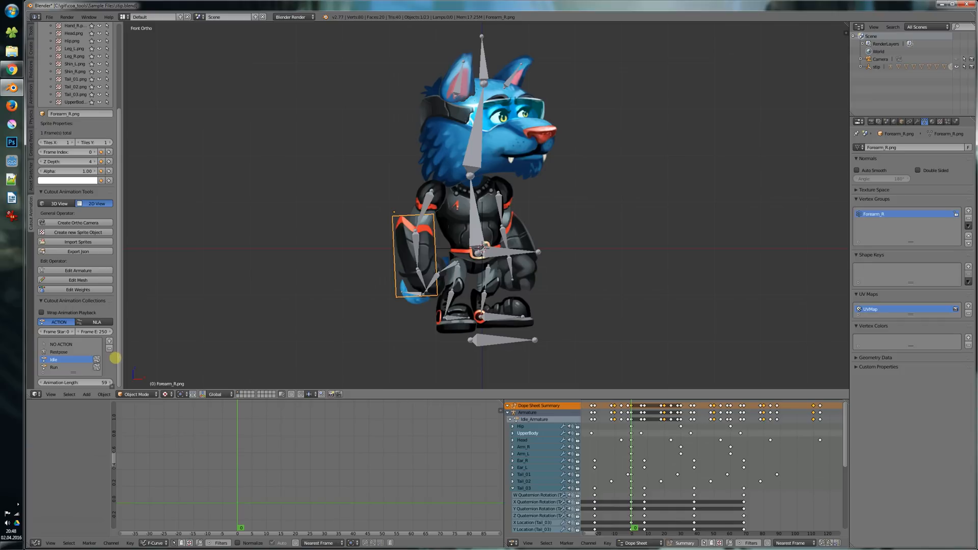
mouse_move(169, 340)
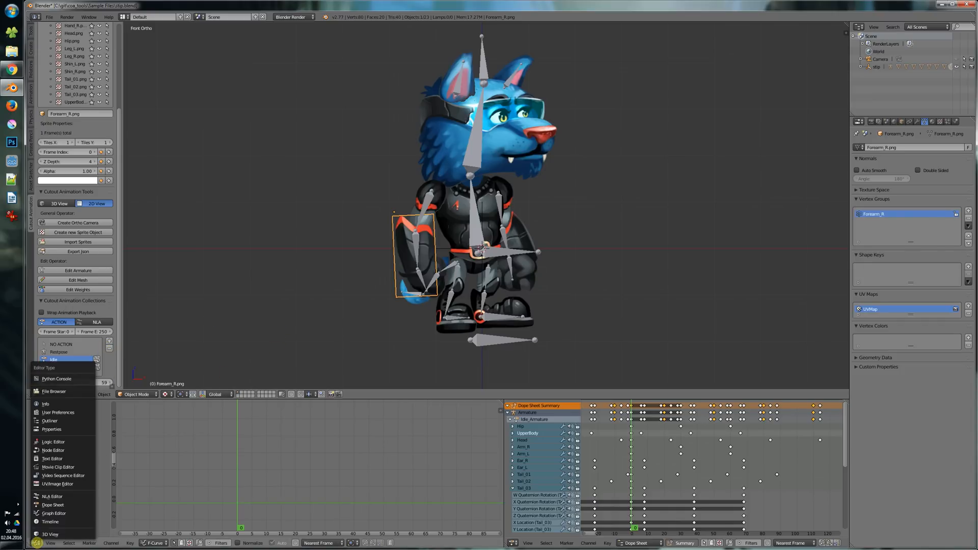
mouse_move(53, 495)
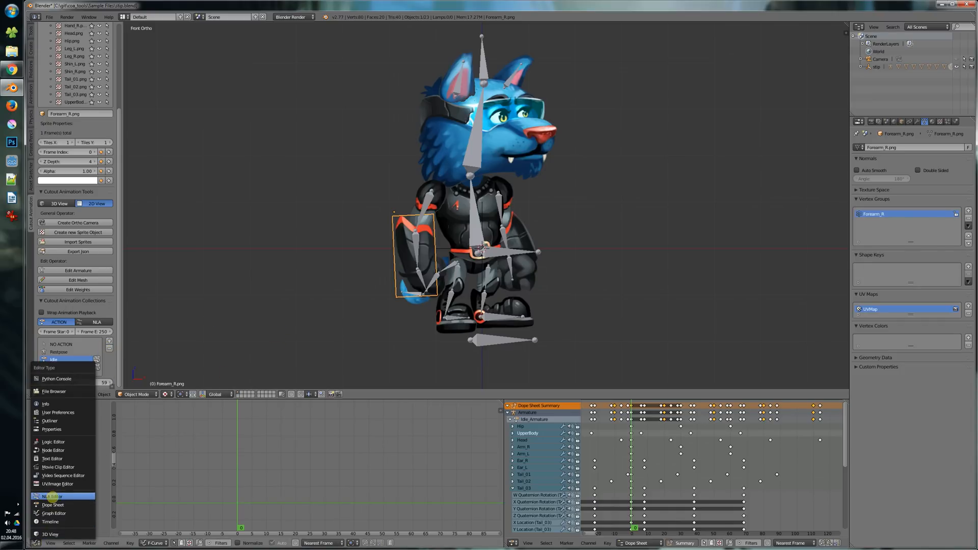
Step: Switch to the NLA Editor and create Idle tracks inserted at the cursor, repeated twice
left_click(52, 496)
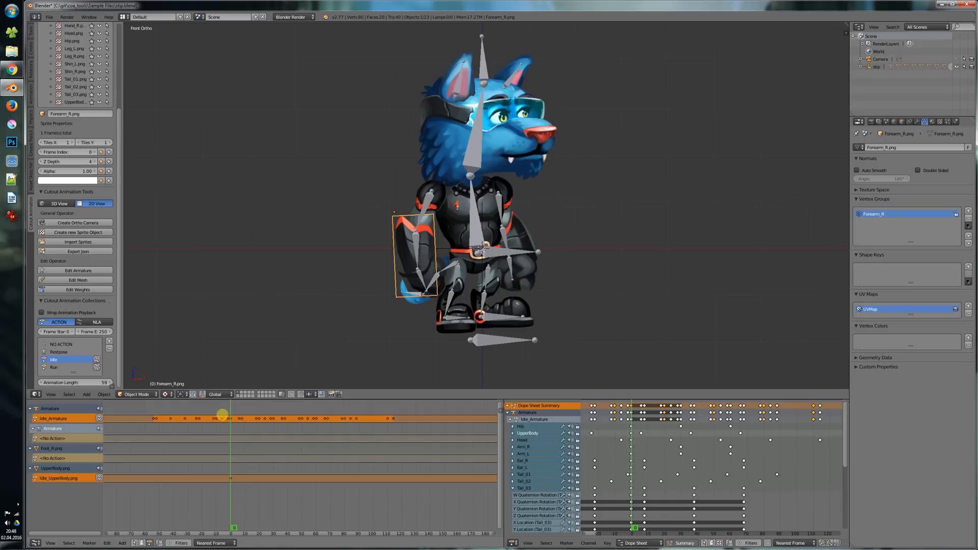
mouse_move(122, 298)
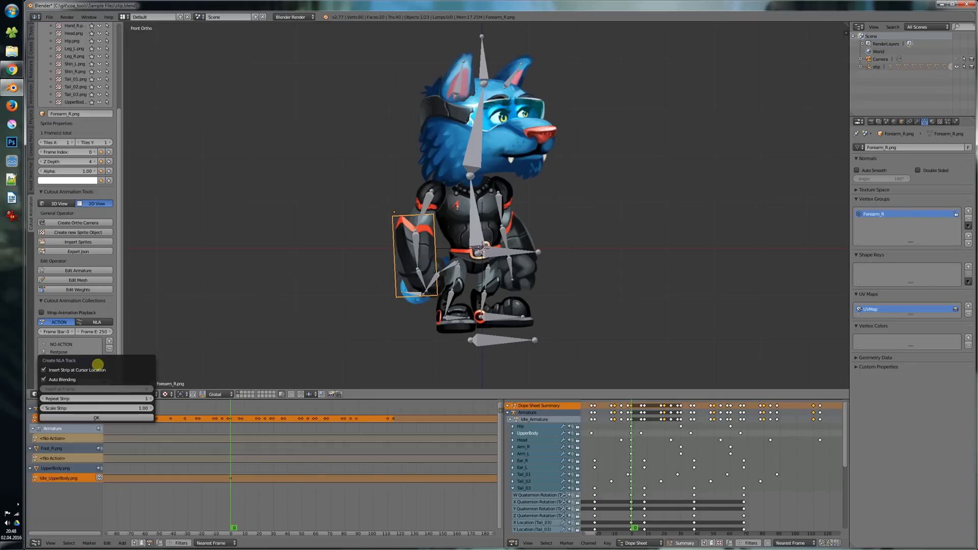
mouse_move(77, 370)
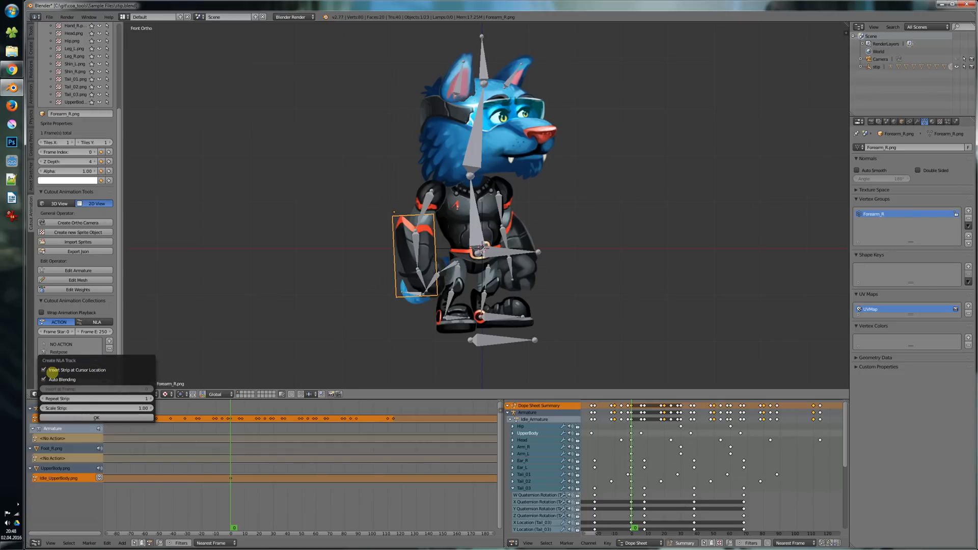
left_click(42, 369)
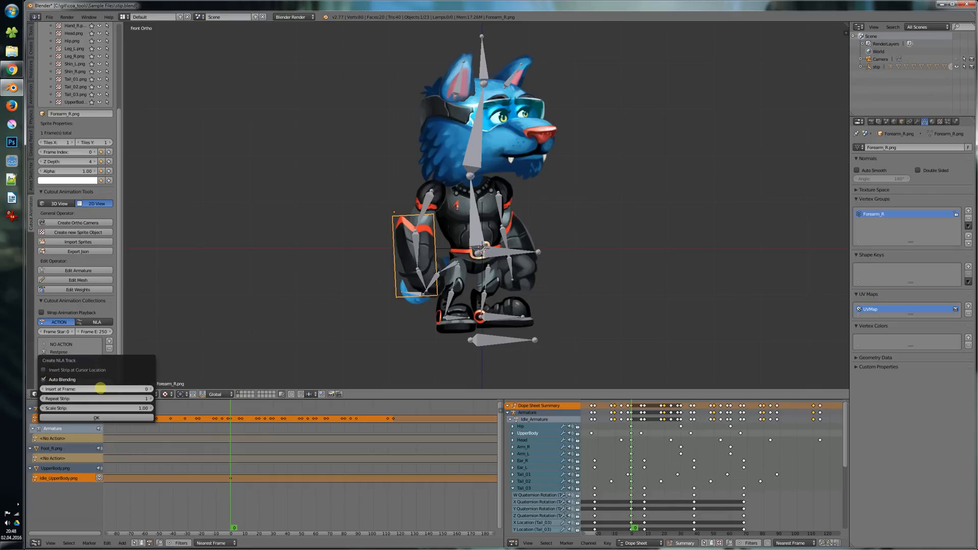
left_click(43, 370)
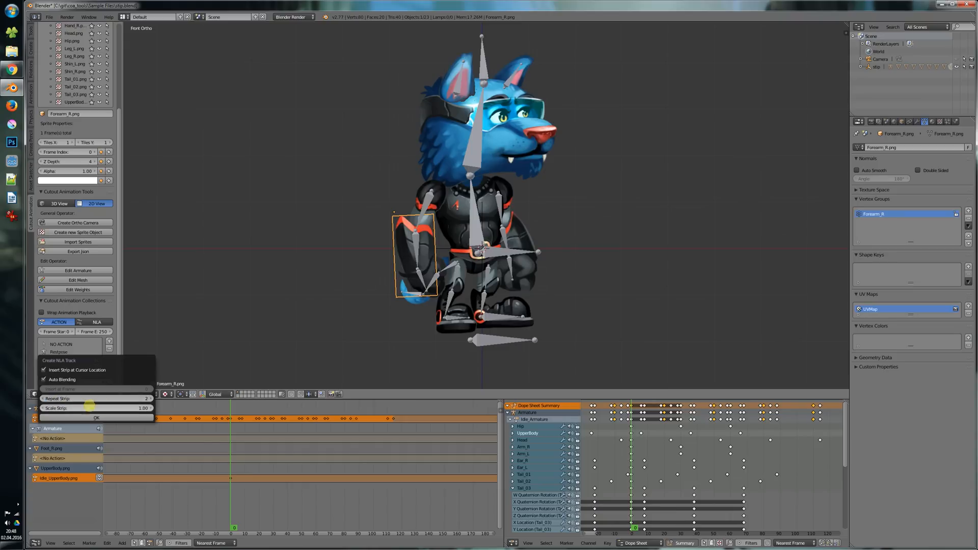
mouse_move(81, 425)
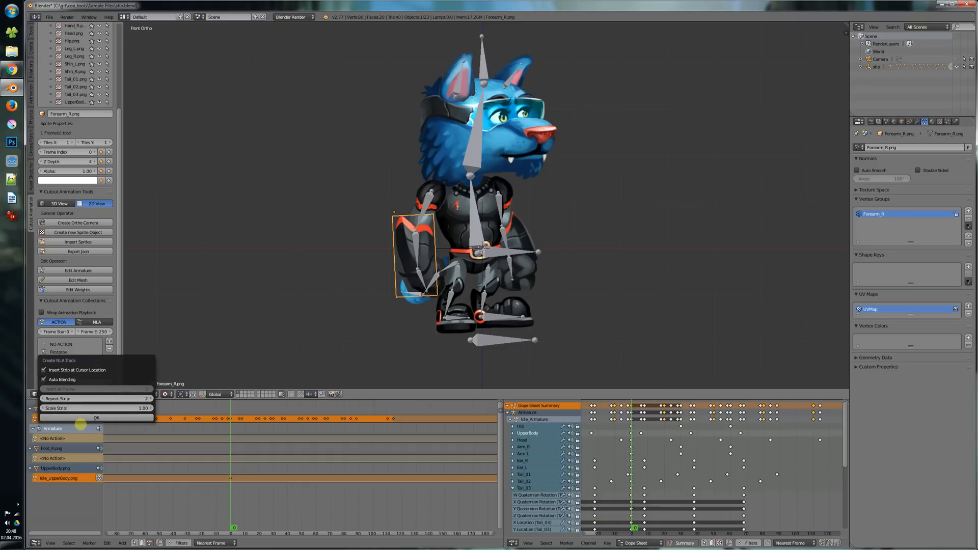
left_click(95, 417)
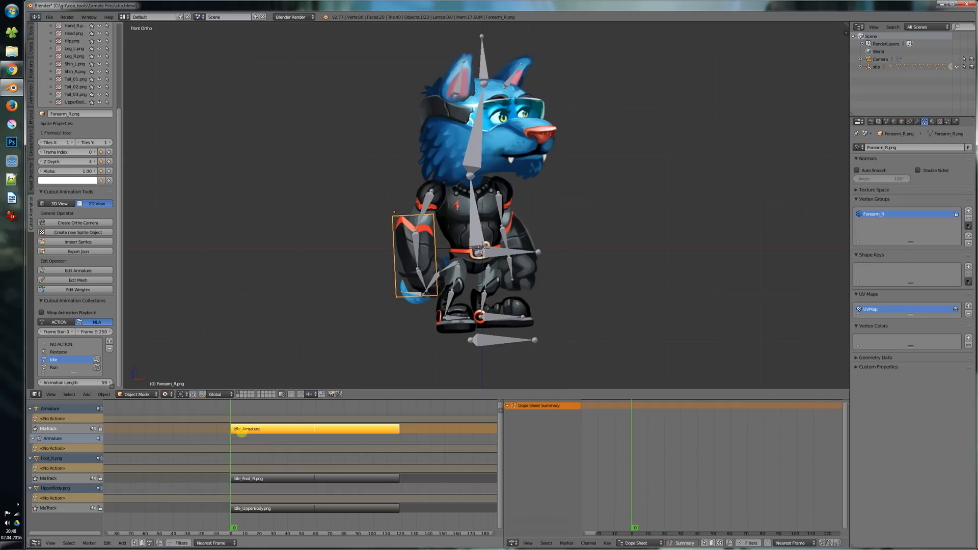
Step: Select the Run collection and push it to NlaTrack.001, following the Idle strips
left_click(280, 508)
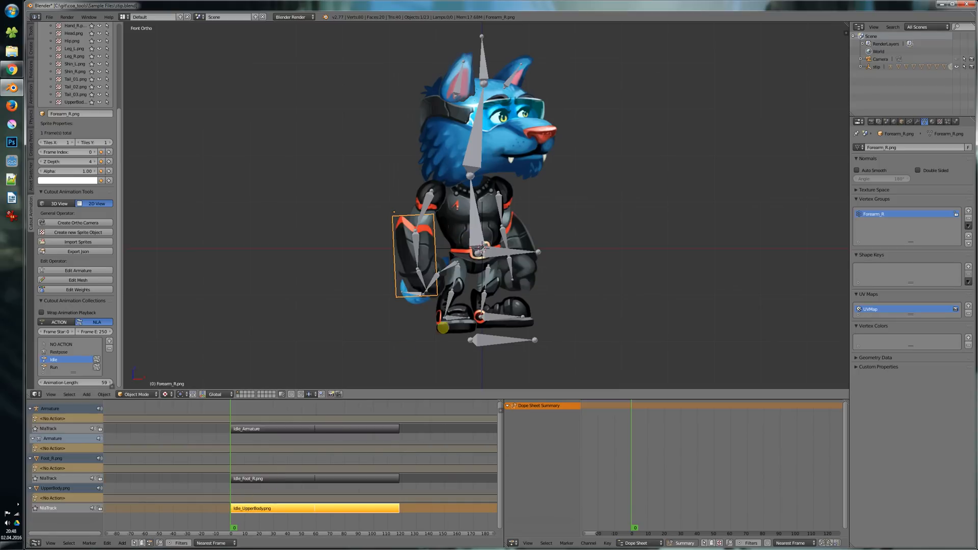
left_click(387, 404)
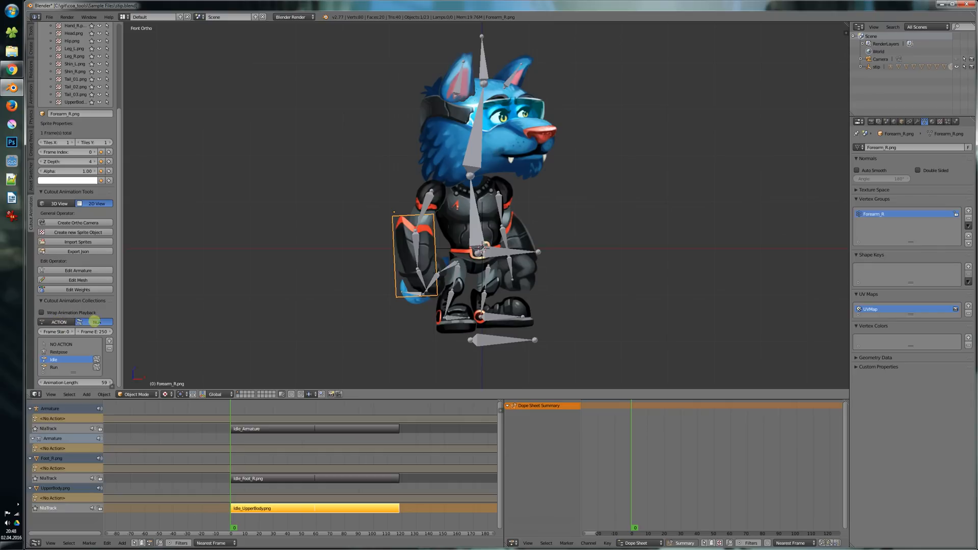
left_click(94, 322)
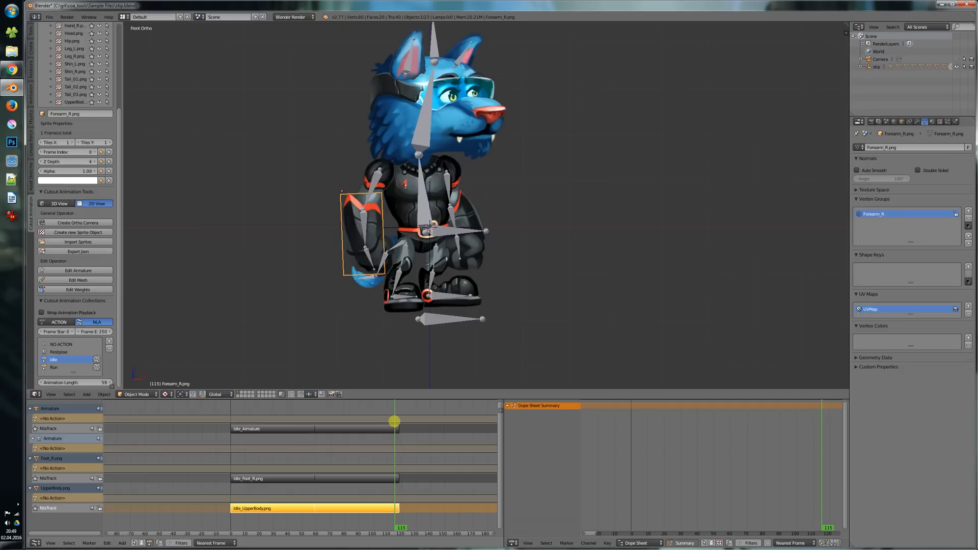
left_click(53, 367)
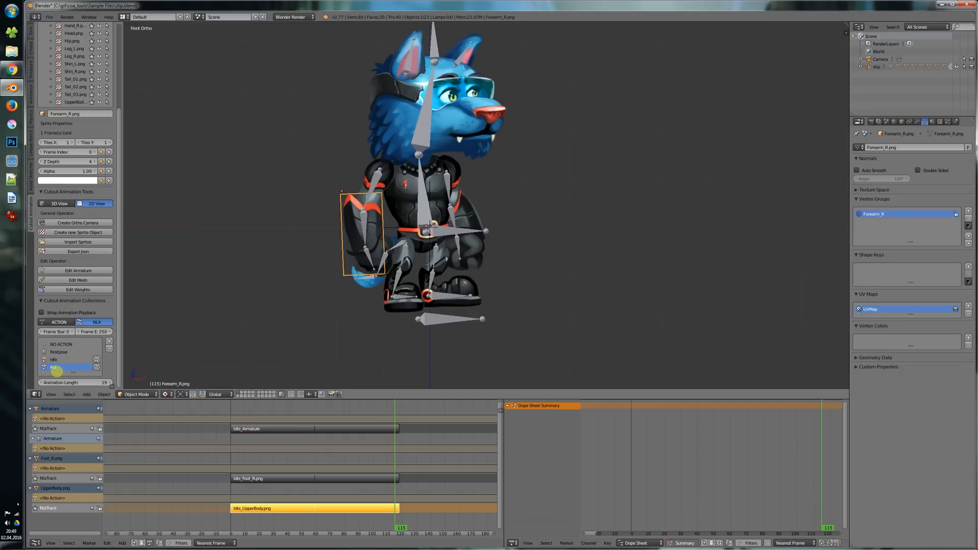
left_click(55, 359)
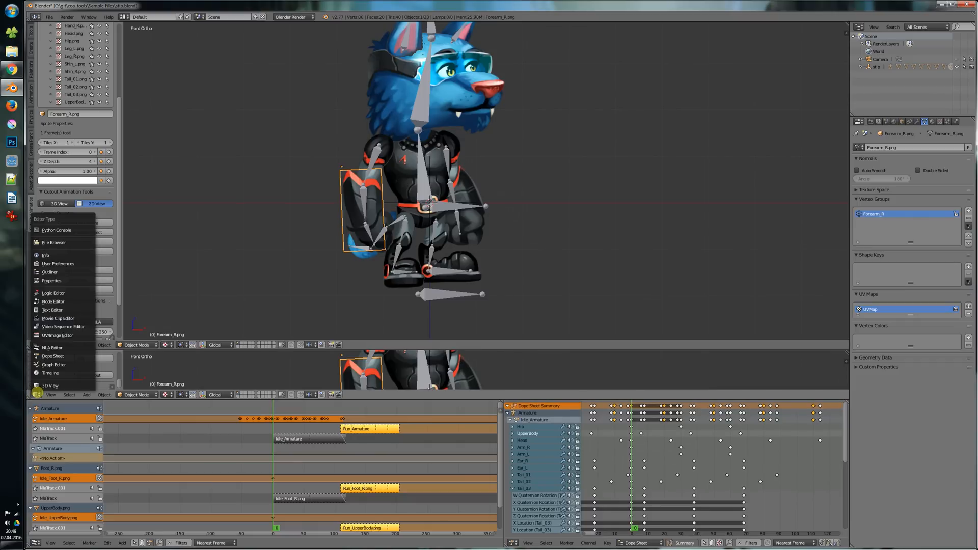
Step: Make the split area a Timeline, preview Run and Idle, then switch collections to NLA mode
left_click(56, 373)
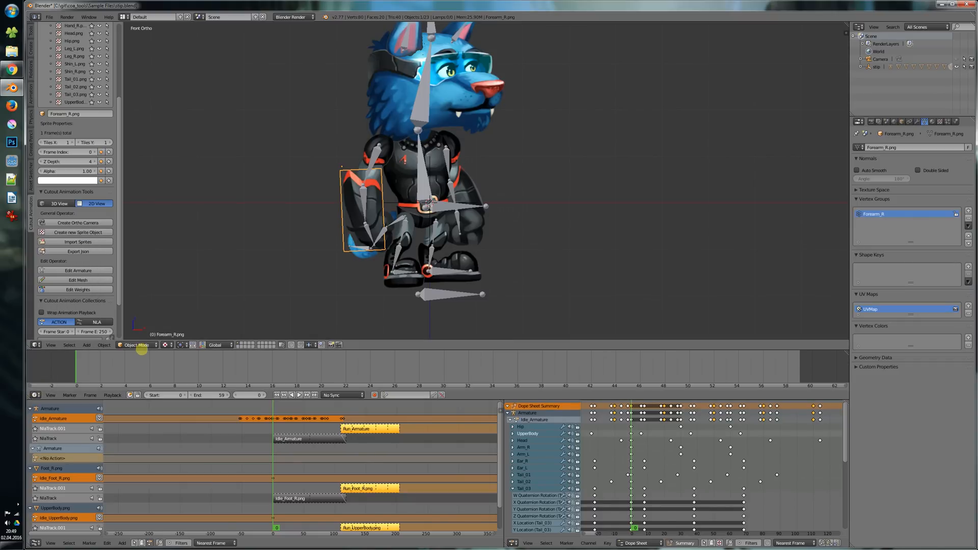
left_click(69, 341)
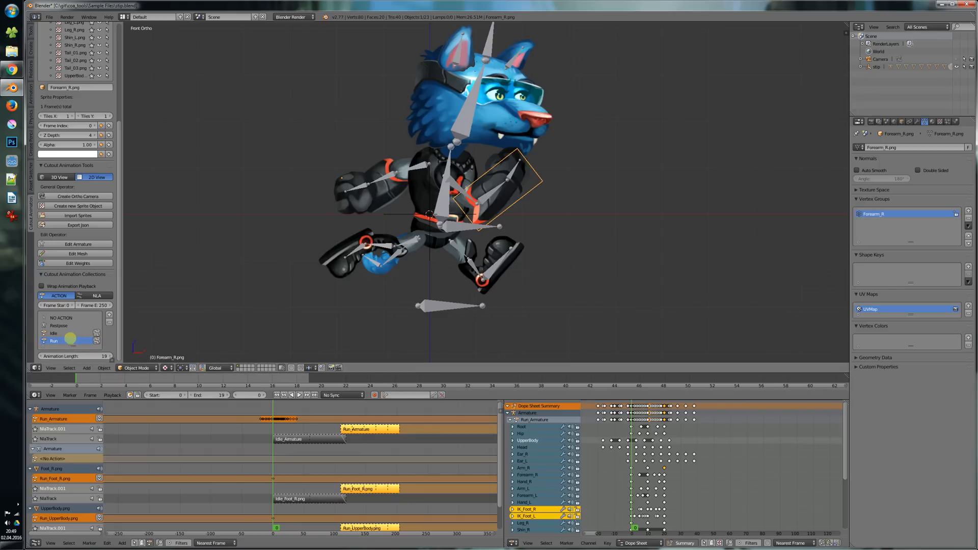
left_click(53, 333)
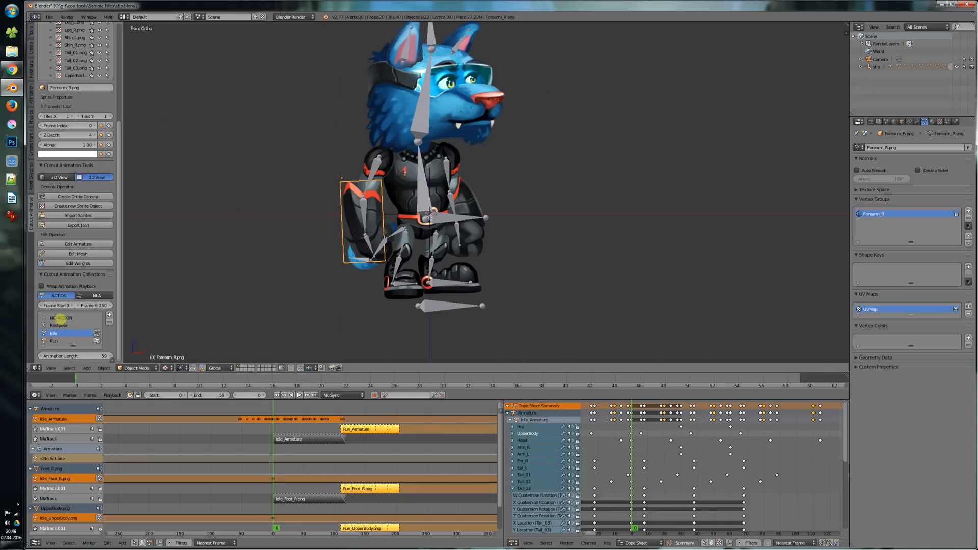
left_click(97, 295)
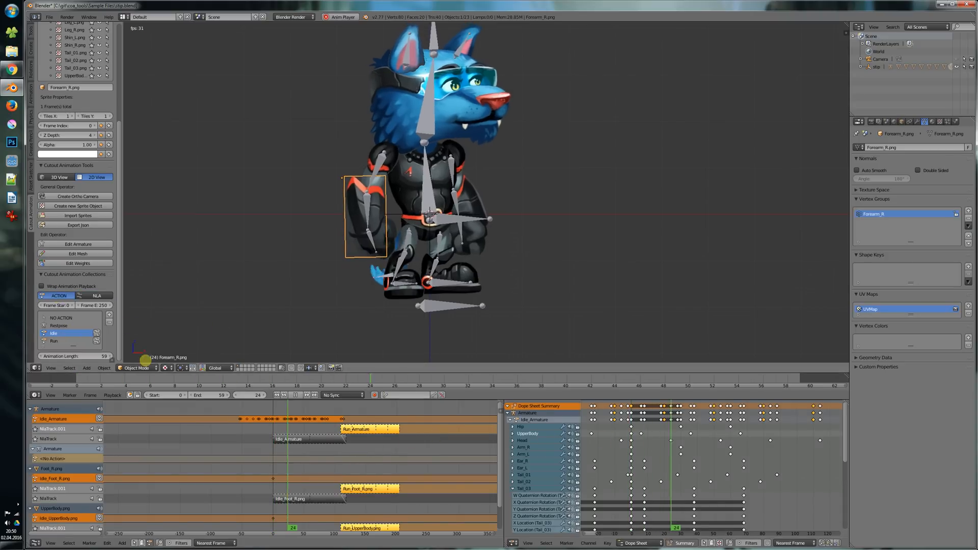
left_click(54, 341)
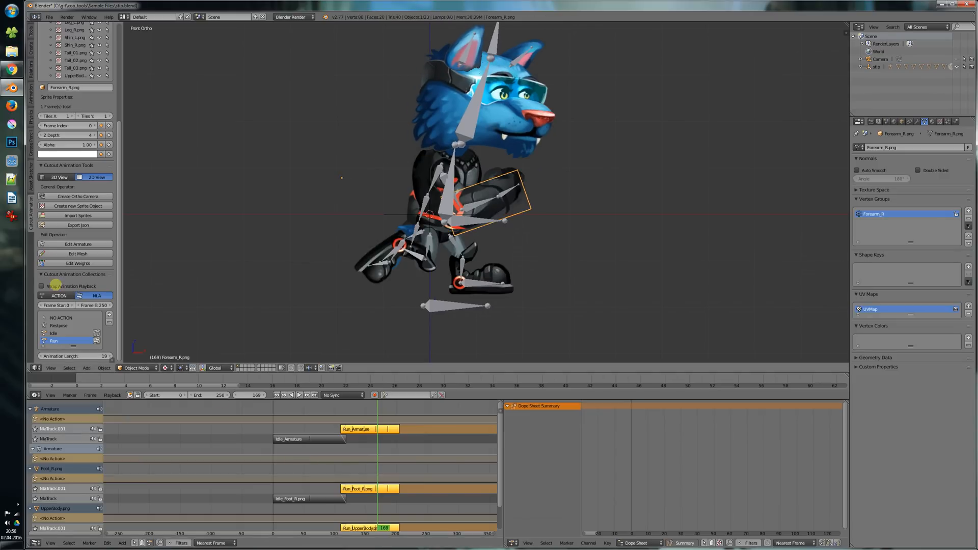
left_click(41, 286)
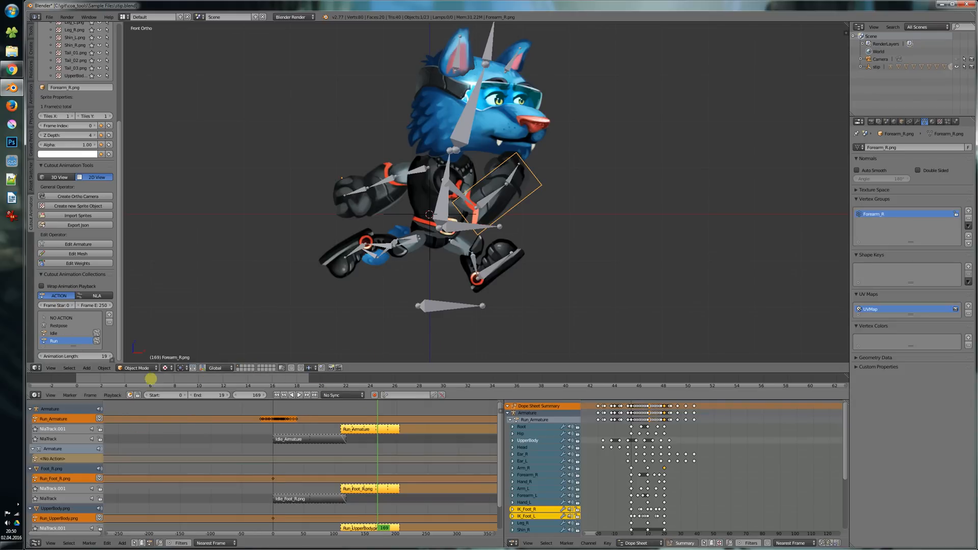
Step: Jump to an earlier frame of the Run action and toggle Wrap Animation Playback
left_click(299, 394)
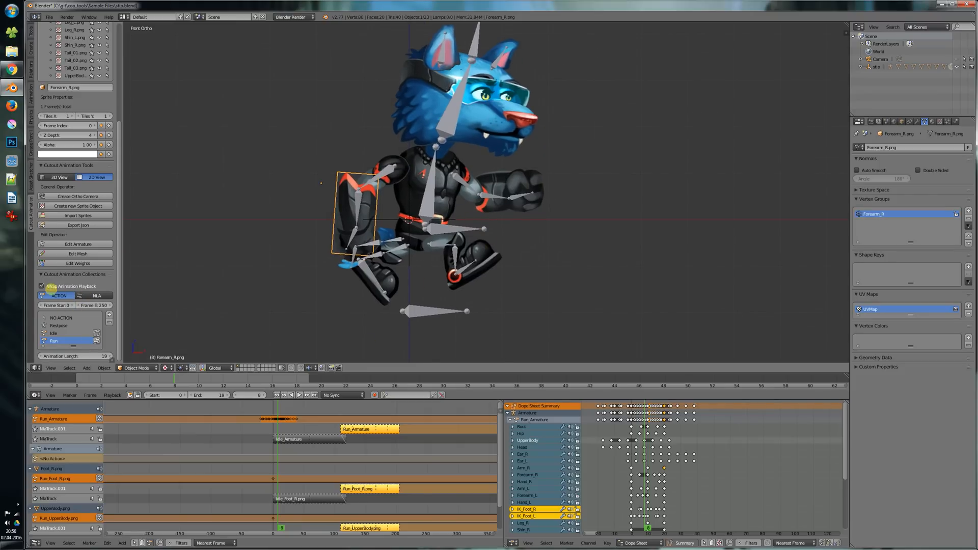
left_click(58, 295)
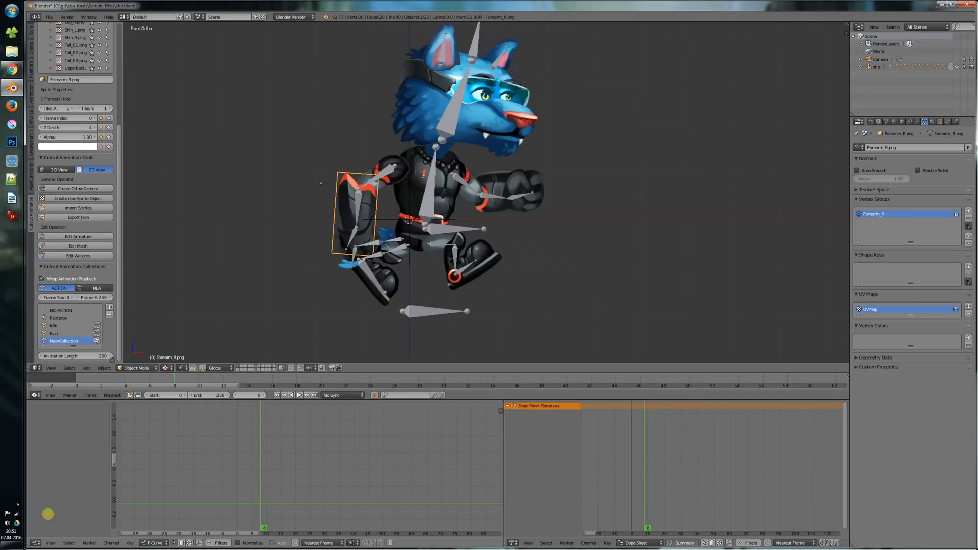
Step: Add NewCollection and keyframe the Forearm_R sprite at frame 8
scroll("up", 3)
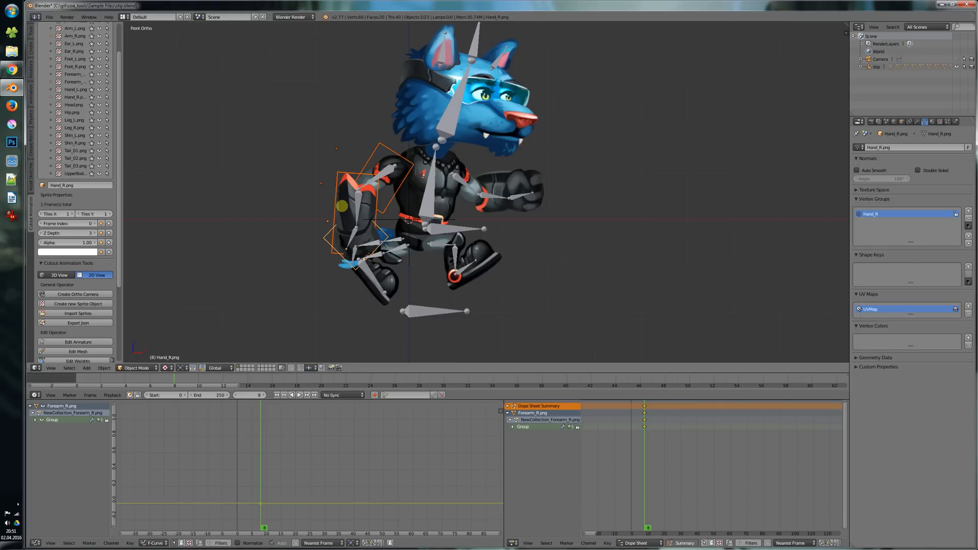
key("i")
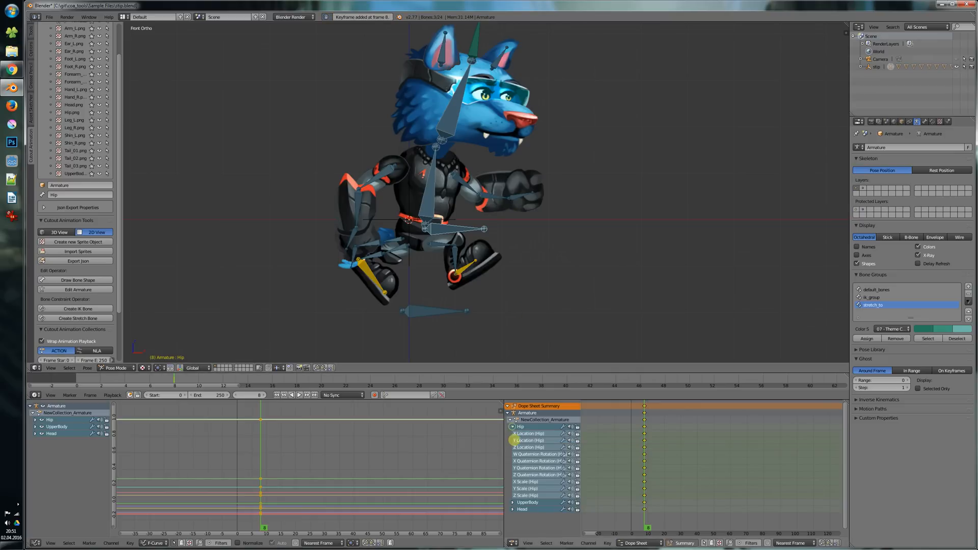
Step: Delete and re-add the Hip, UpperBody and Head keyframes at frame 8 via the COA pie menu
left_click(512, 433)
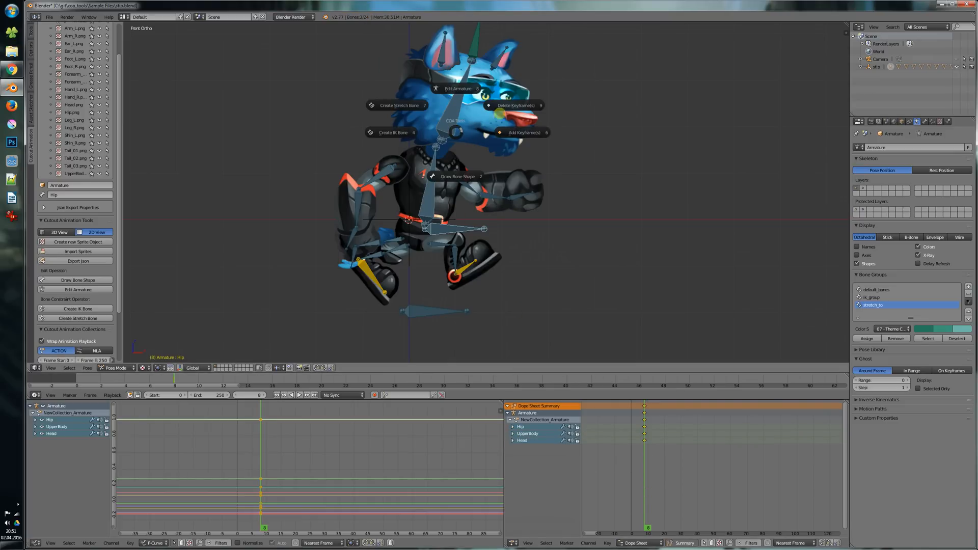
left_click(515, 105)
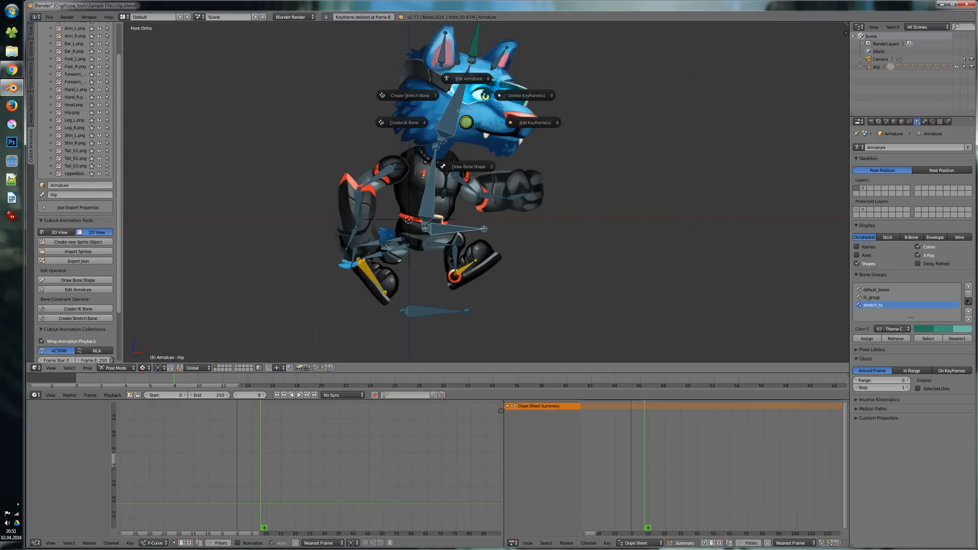
left_click(534, 122)
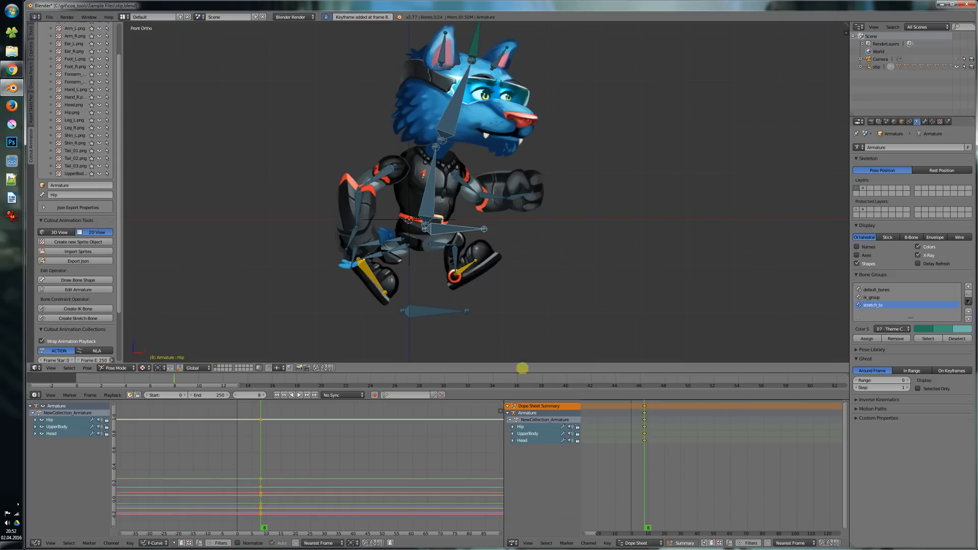
left_click(513, 425)
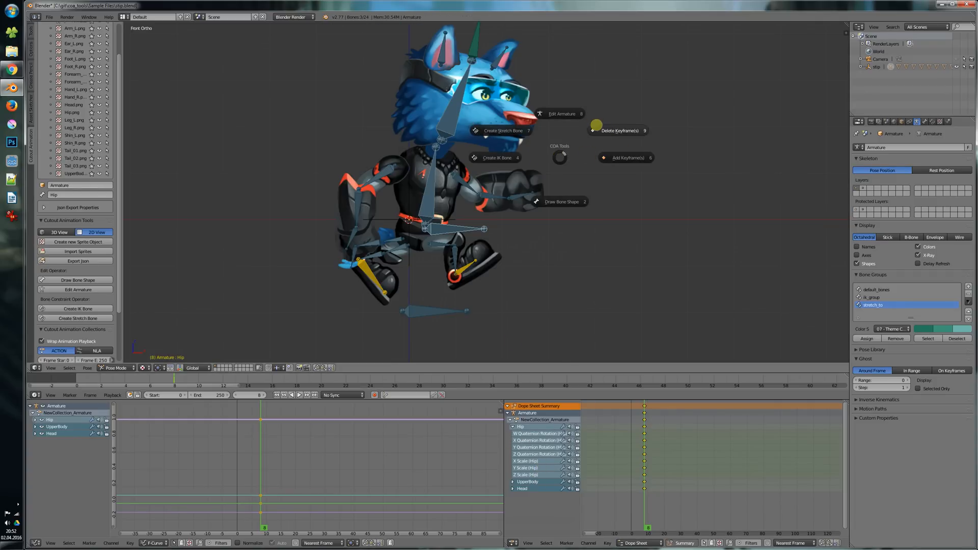
mouse_move(600, 182)
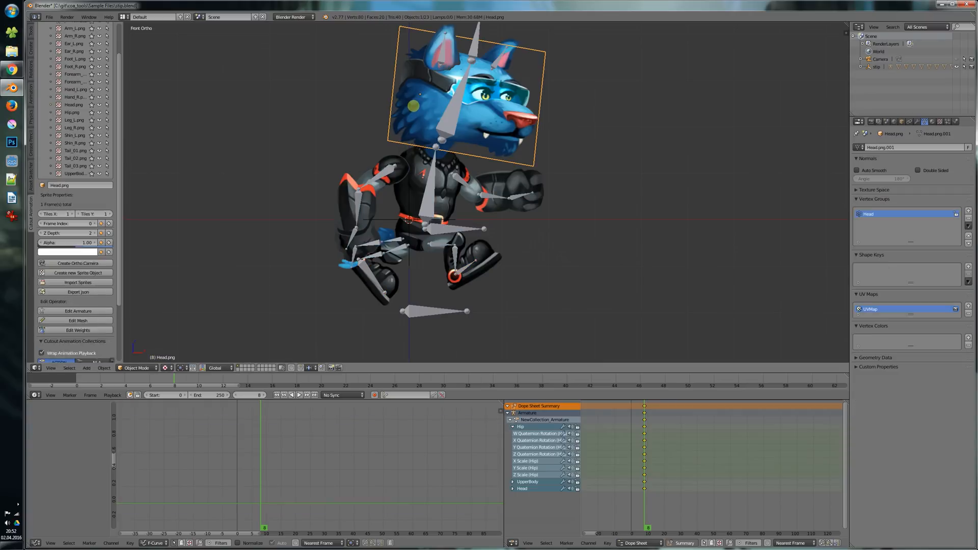
left_click(41, 262)
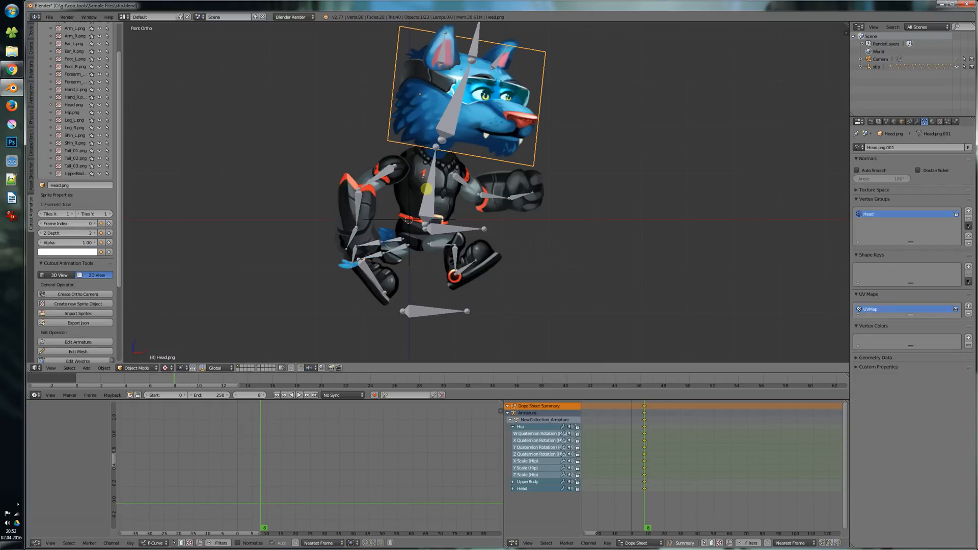